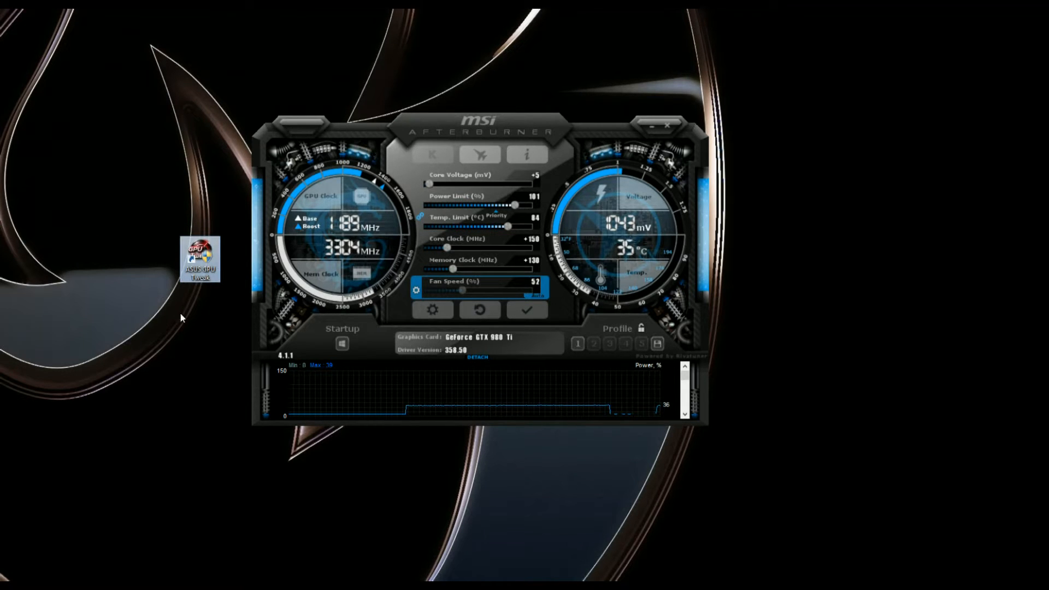
pyautogui.moveTo(195, 255)
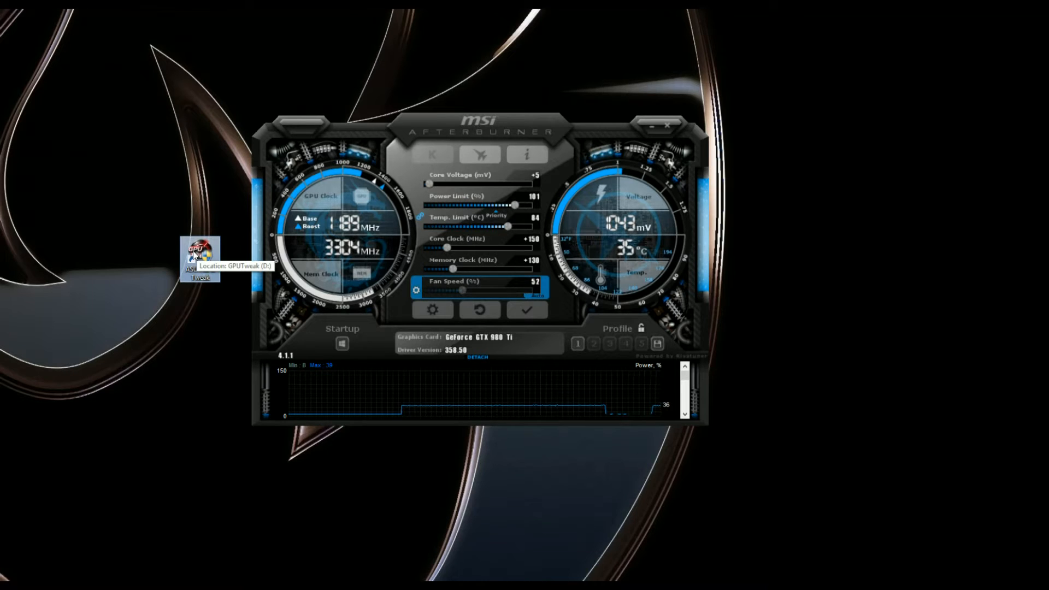
pyautogui.moveTo(387, 106)
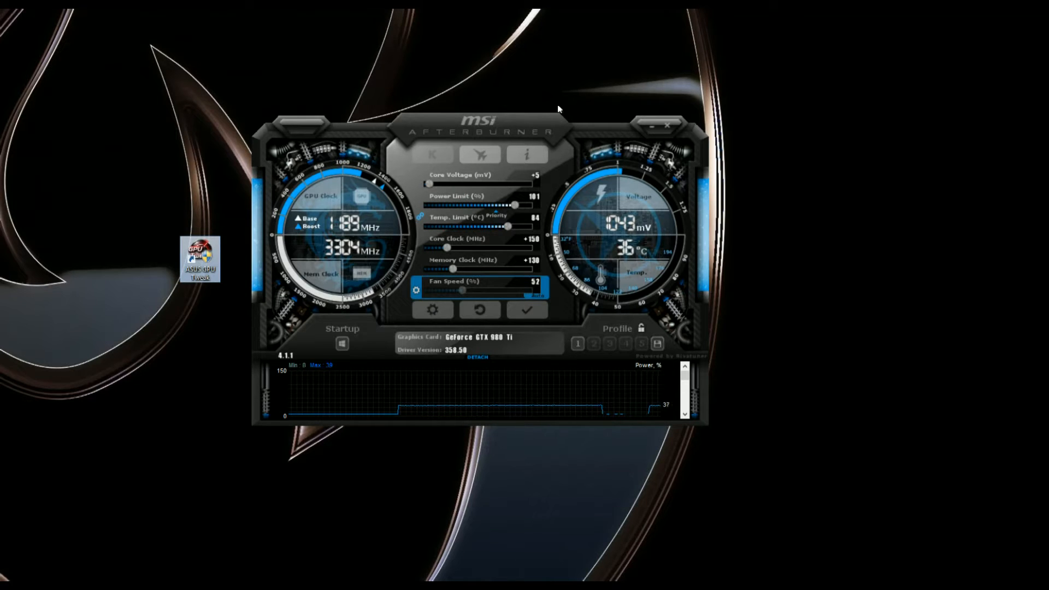
pyautogui.moveTo(194, 258)
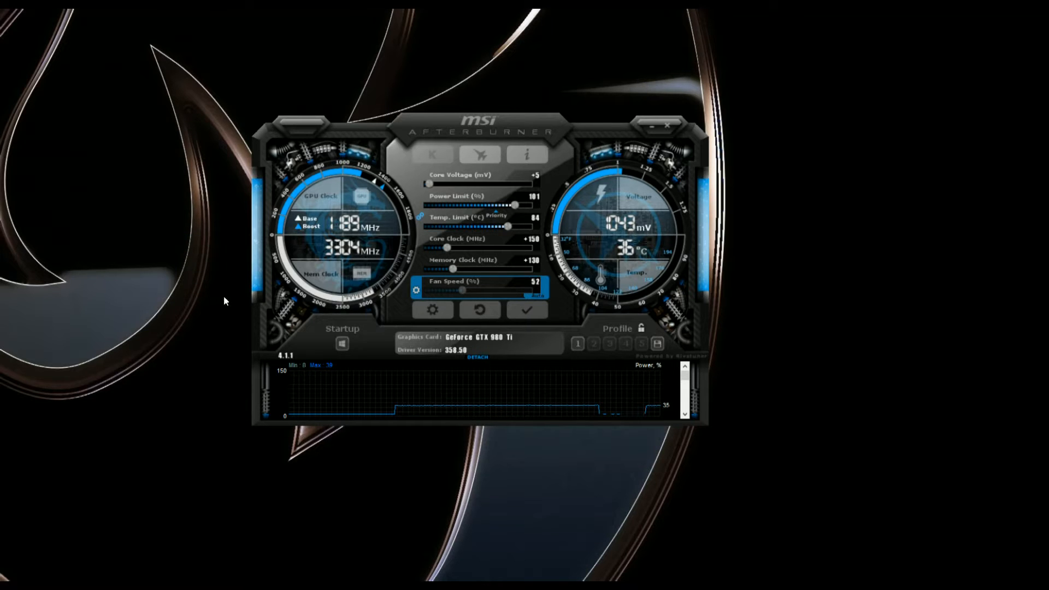
pyautogui.moveTo(179, 309)
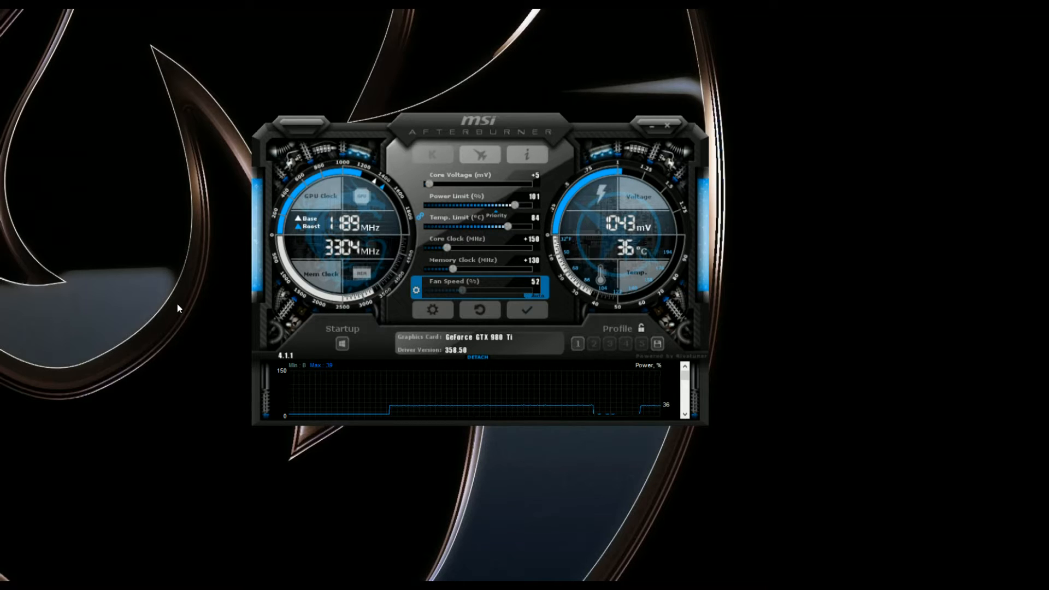
pyautogui.moveTo(412, 89)
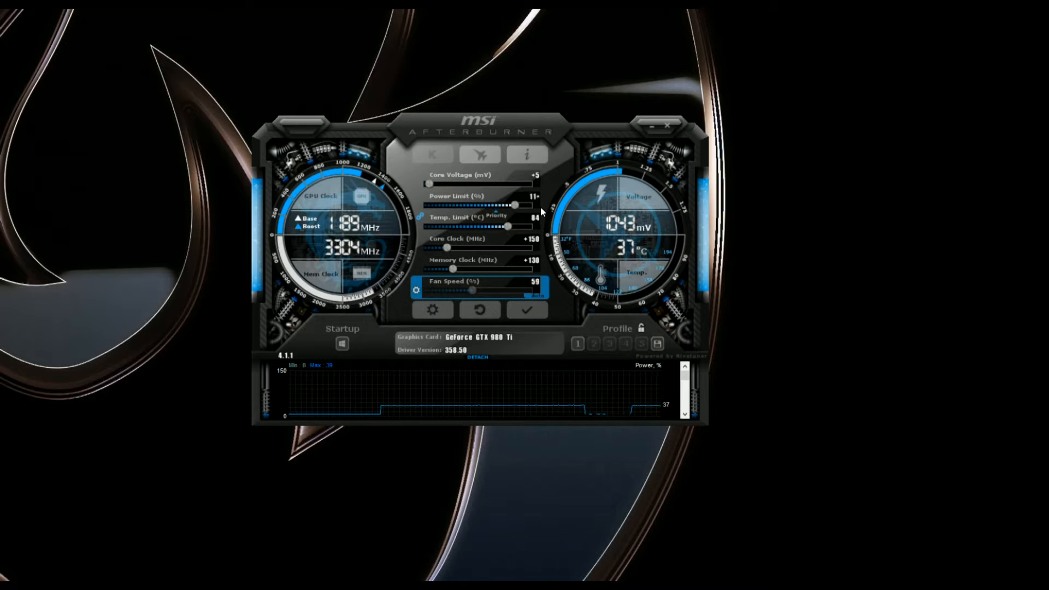
# Step: Settle the Power Limit slider at 102% with the Temp. Limit slider at 84
pyautogui.moveTo(526, 198); pyautogui.dragTo(533, 198)
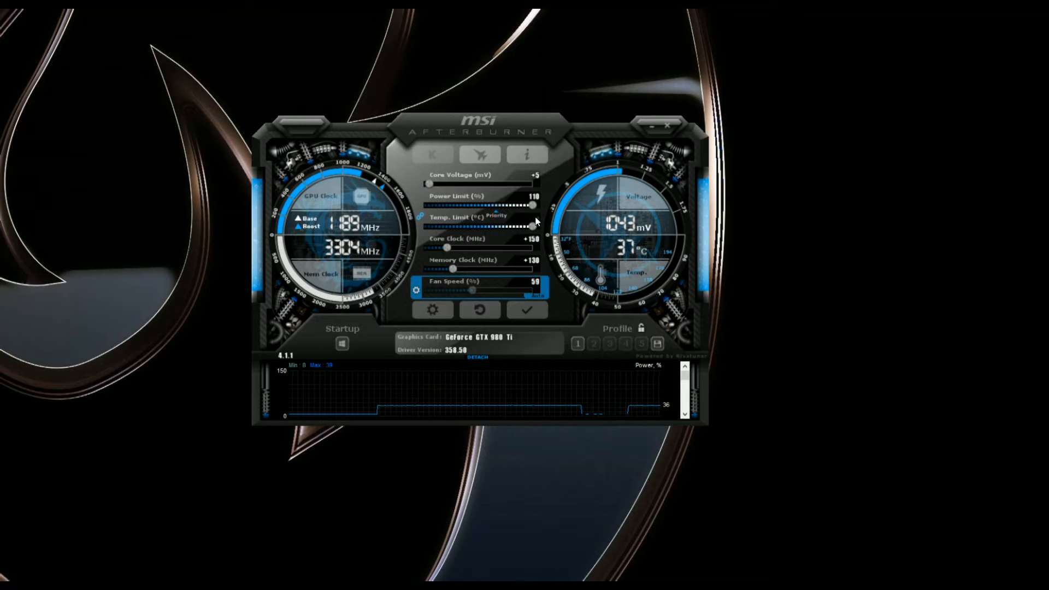
pyautogui.moveTo(530, 208); pyautogui.dragTo(508, 208)
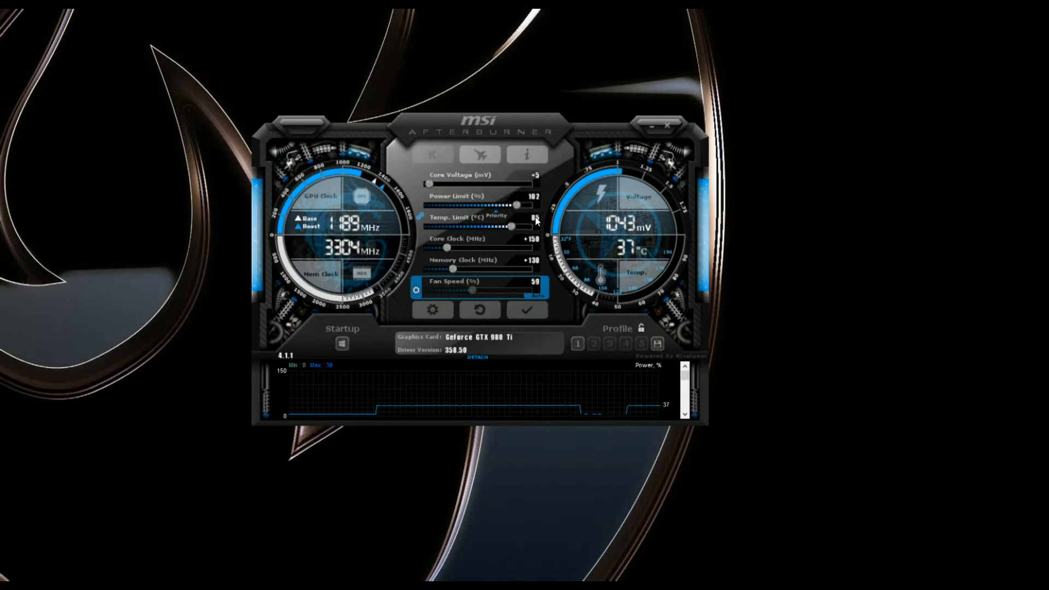
pyautogui.moveTo(545, 201)
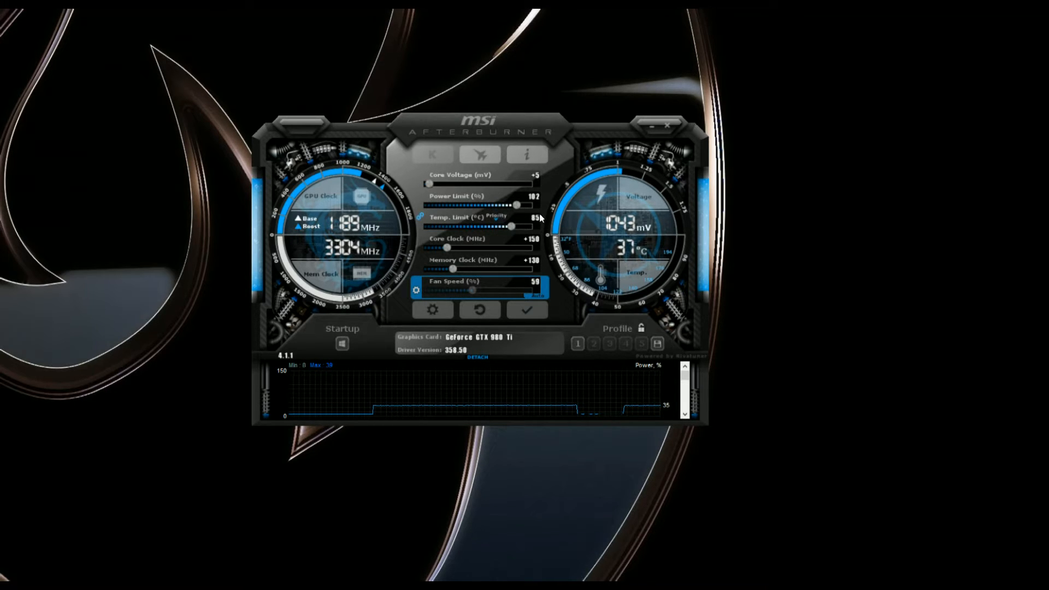
pyautogui.moveTo(508, 226); pyautogui.dragTo(498, 226)
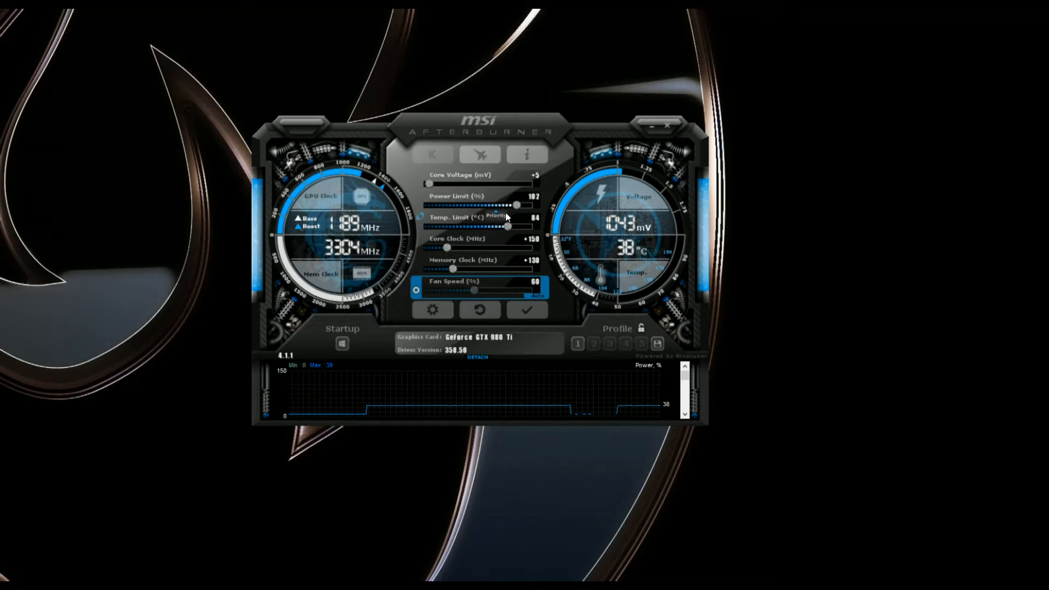
pyautogui.moveTo(516, 204)
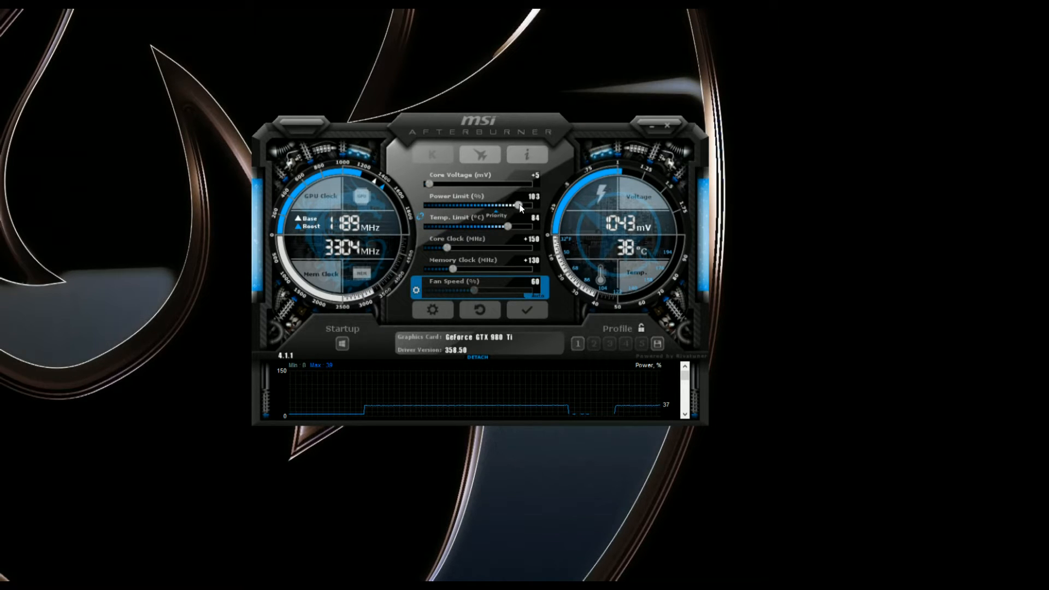
pyautogui.moveTo(519, 205); pyautogui.dragTo(524, 205)
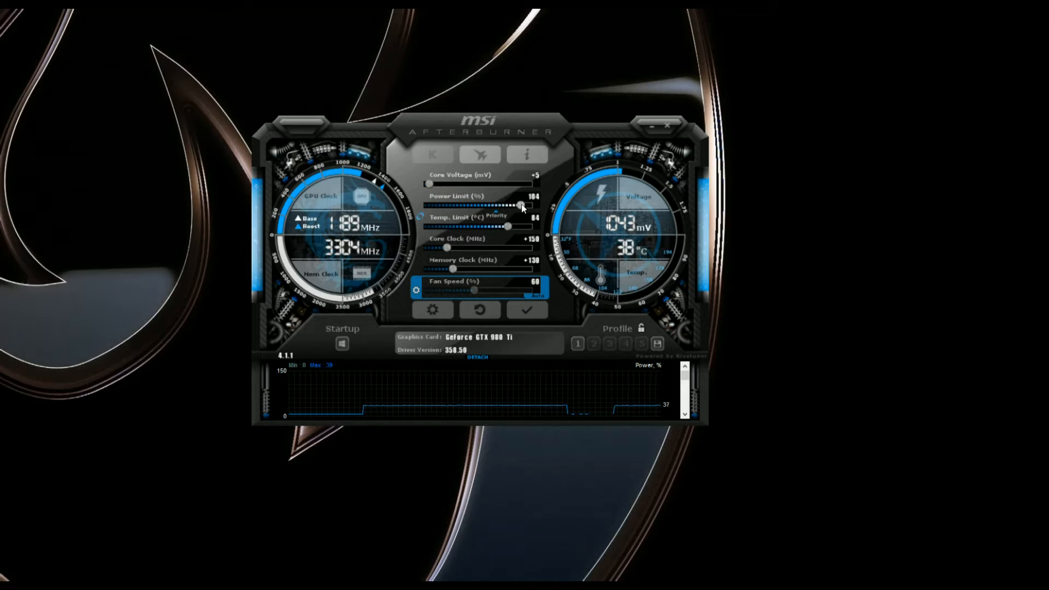
pyautogui.moveTo(523, 204); pyautogui.dragTo(511, 204)
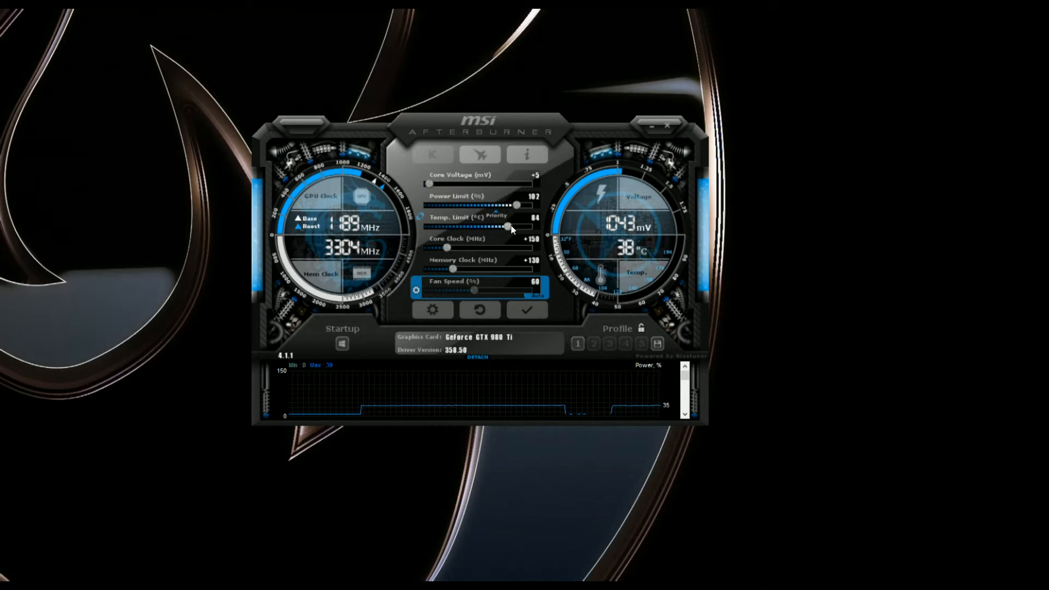
pyautogui.moveTo(508, 228); pyautogui.dragTo(512, 227)
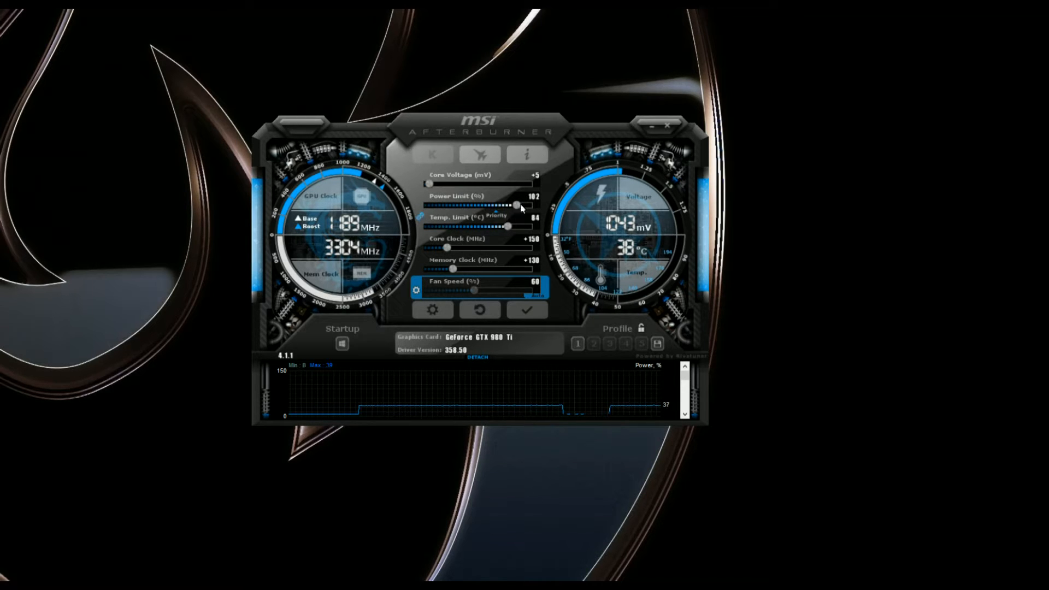
pyautogui.moveTo(506, 246)
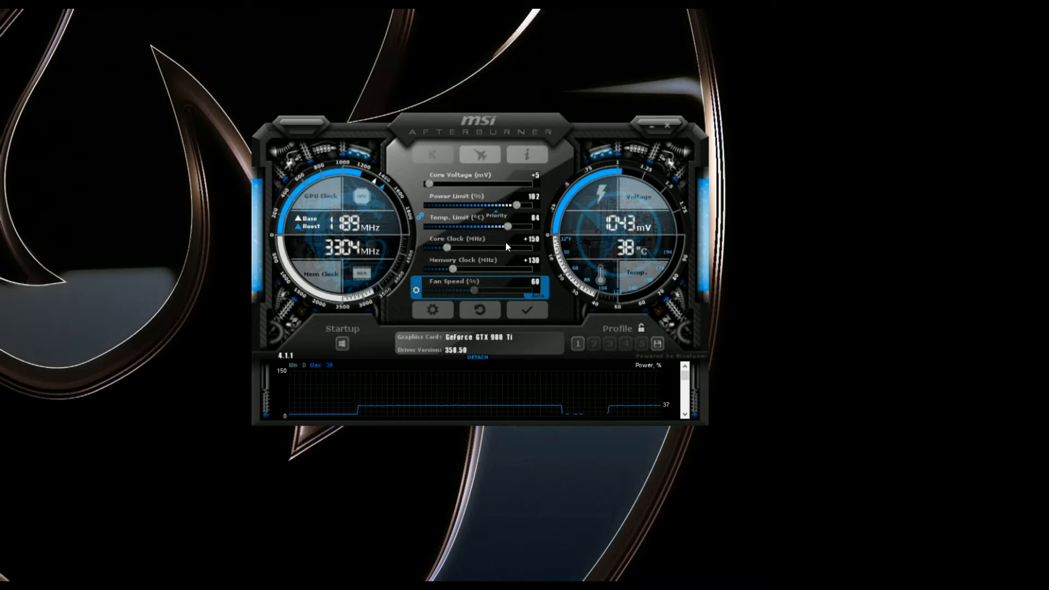
pyautogui.moveTo(532, 247)
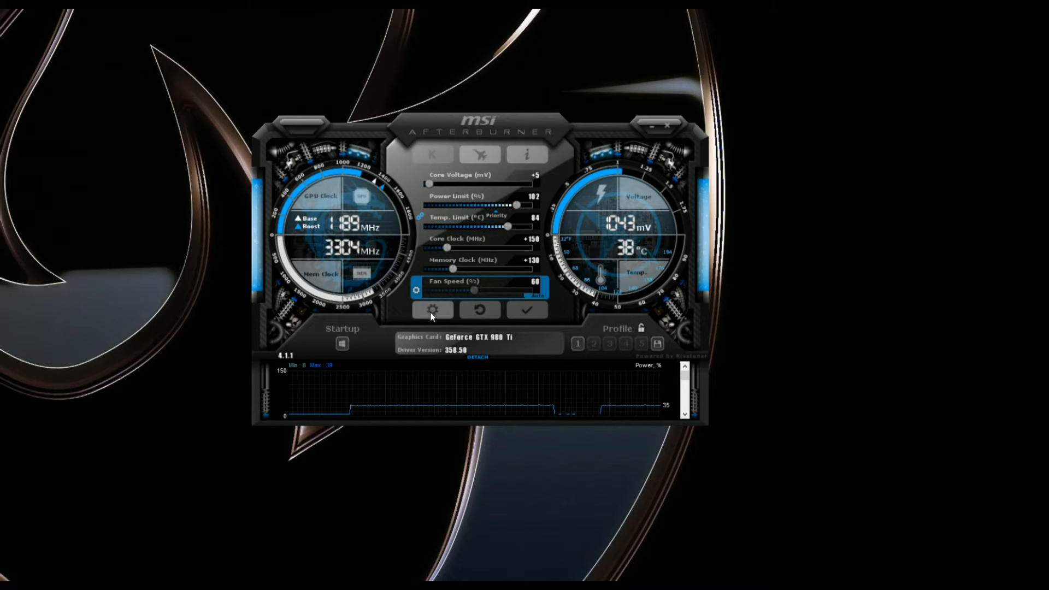
# Step: Show the Fan settings with the custom curve from 50% at 30°C to 100% near 70°C
pyautogui.click(433, 310)
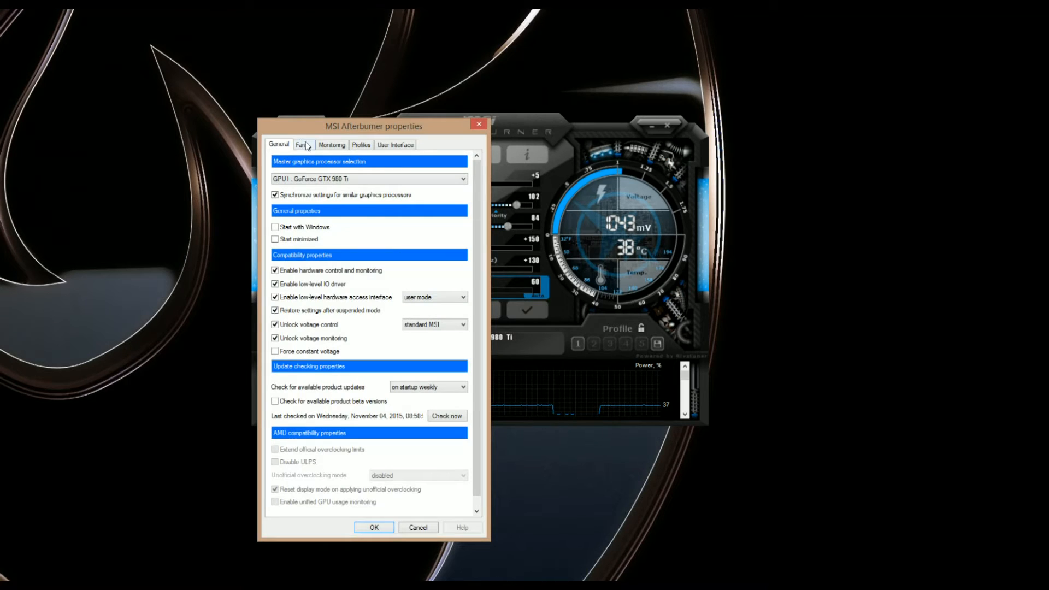
pyautogui.click(303, 145)
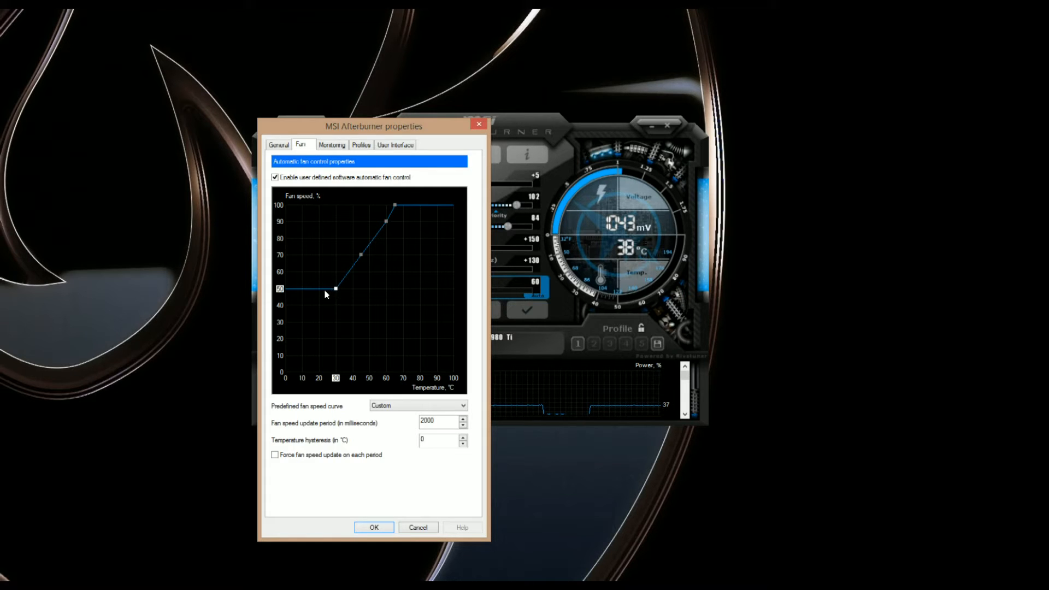
pyautogui.moveTo(315, 289)
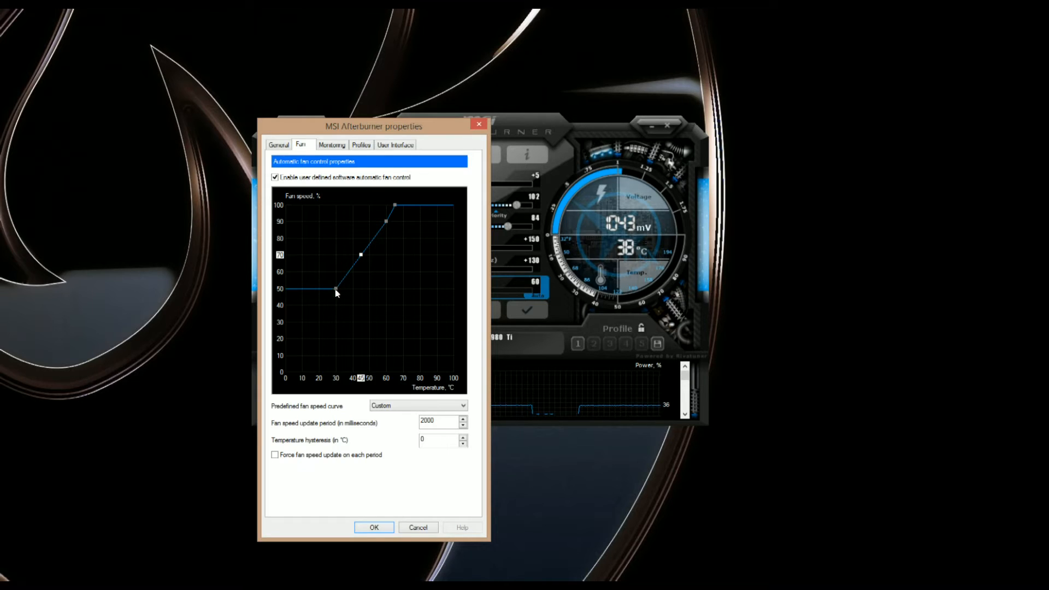
pyautogui.moveTo(411, 232)
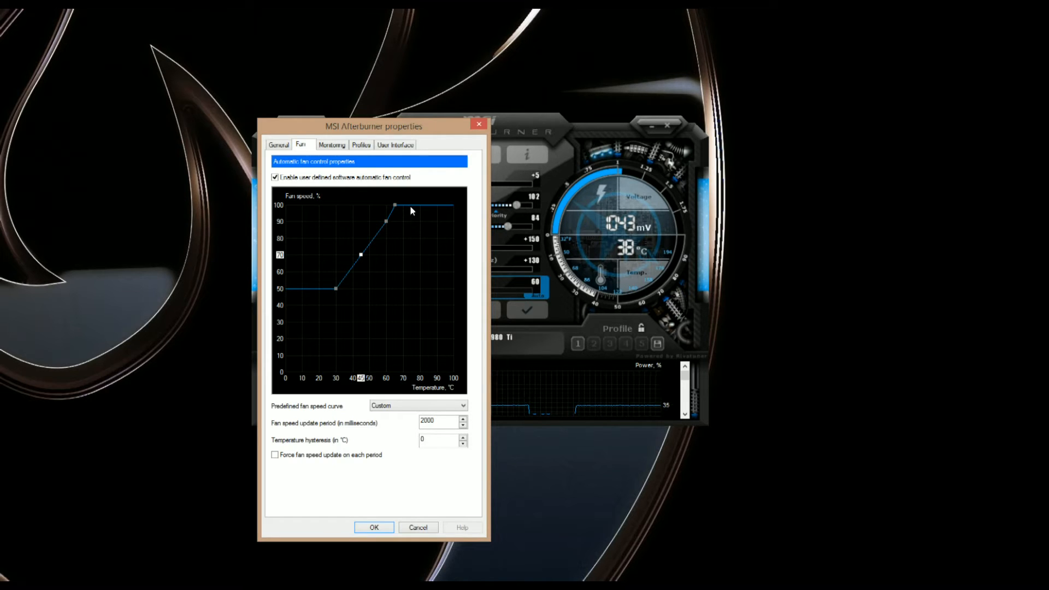
pyautogui.moveTo(420, 211)
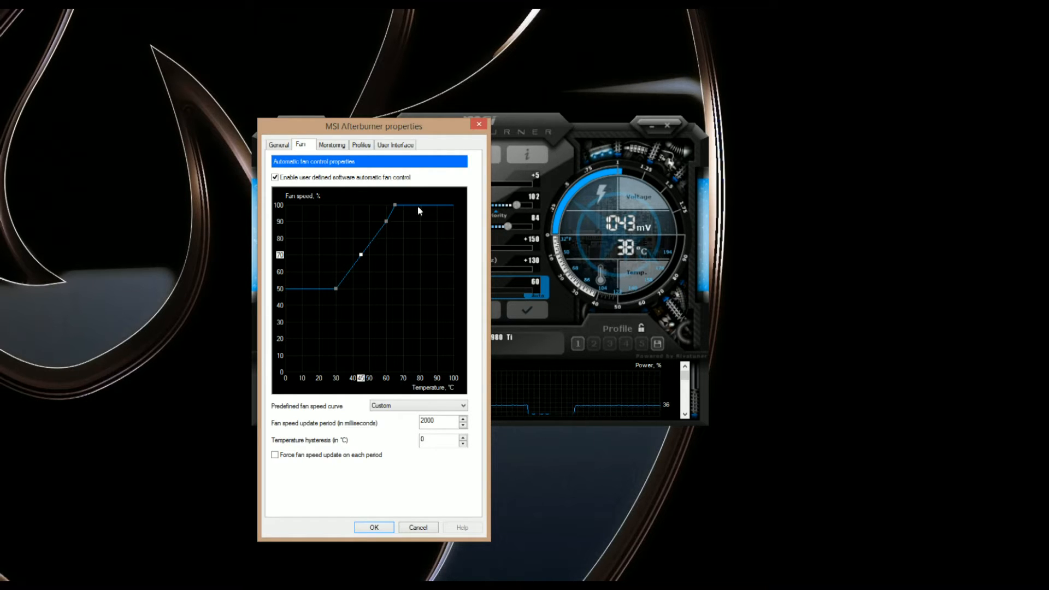
pyautogui.moveTo(413, 235)
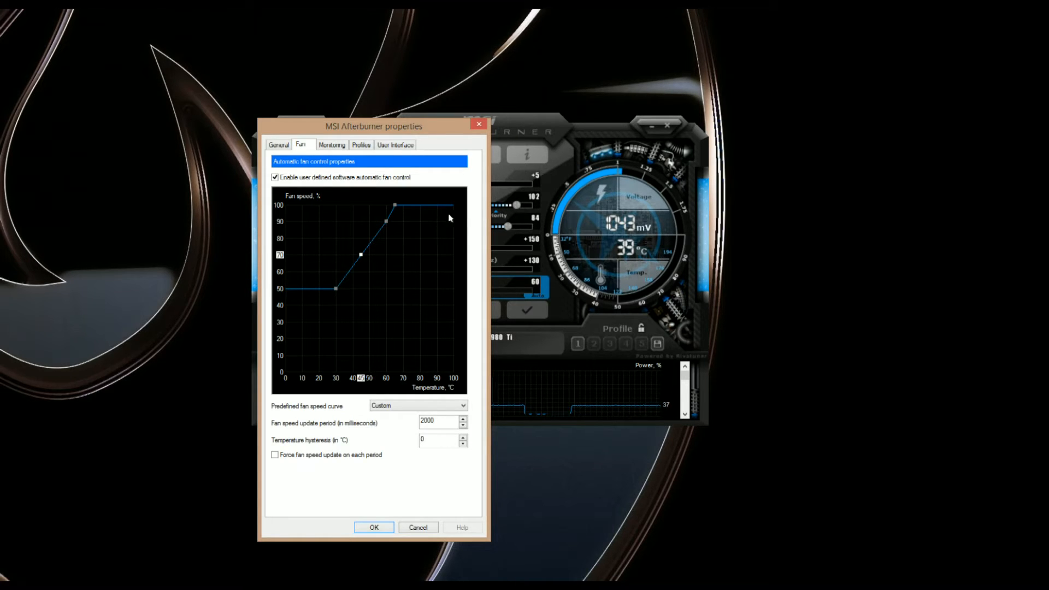
pyautogui.moveTo(425, 230)
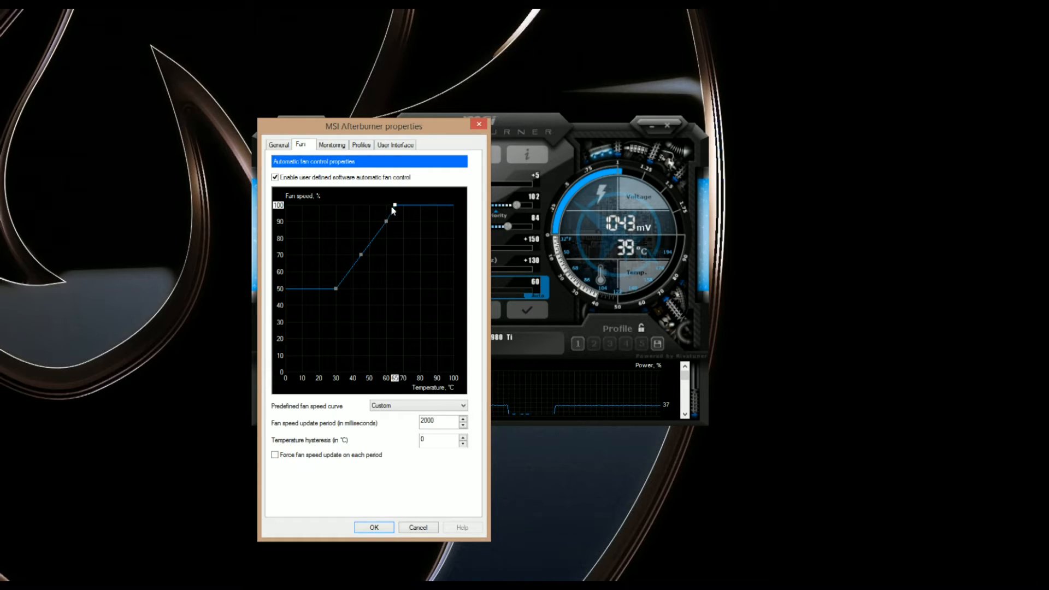
pyautogui.moveTo(397, 339)
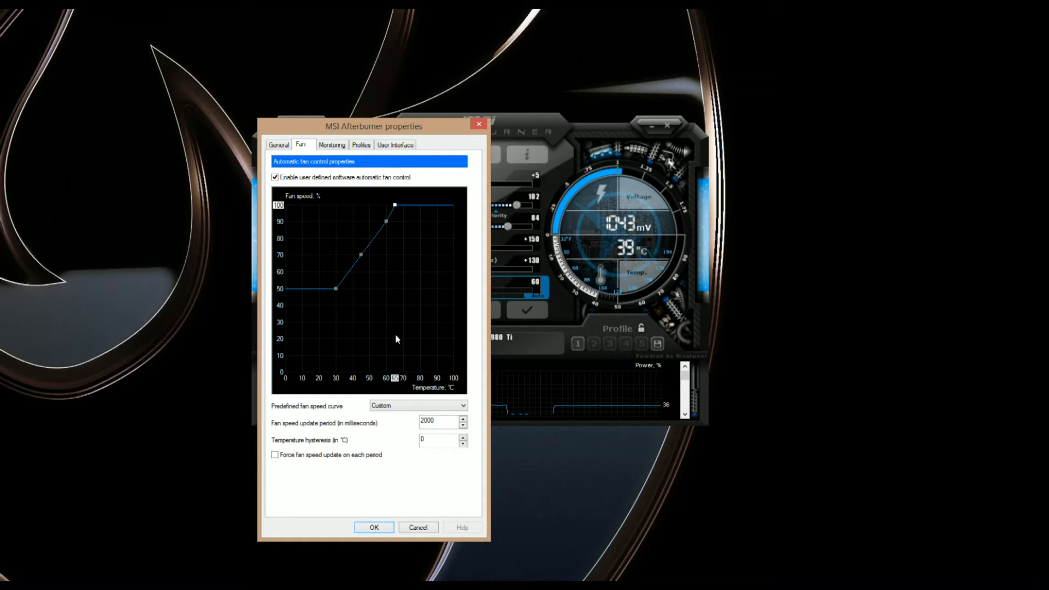
pyautogui.moveTo(419, 374)
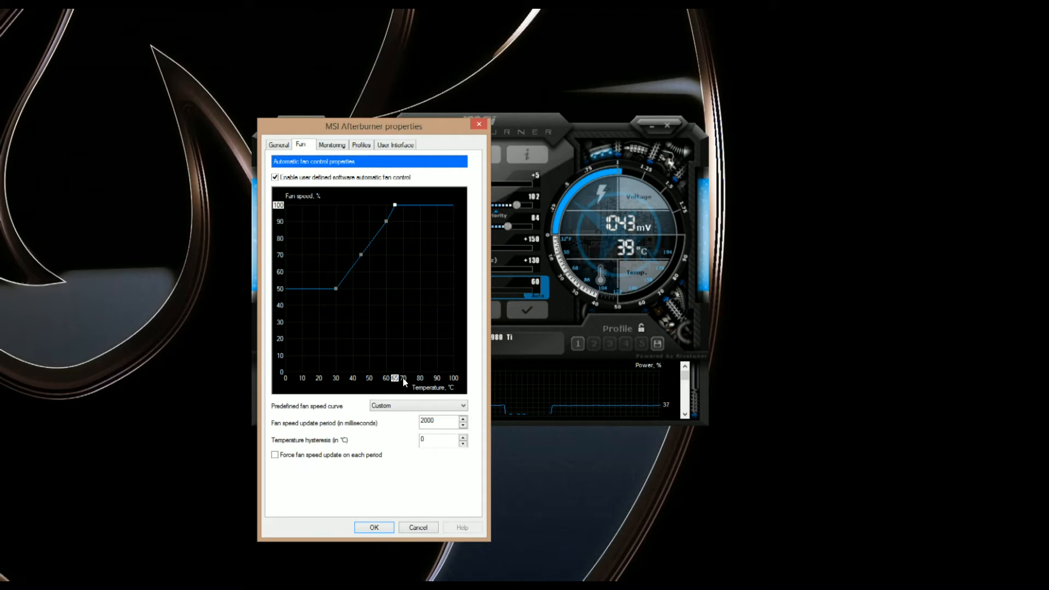
pyautogui.moveTo(426, 383)
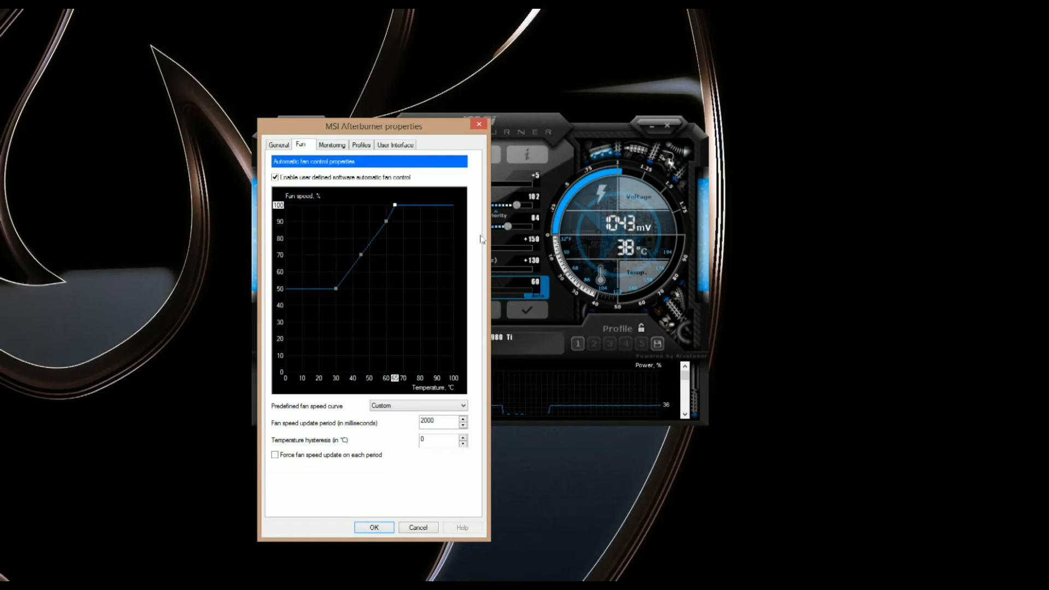
pyautogui.moveTo(498, 188)
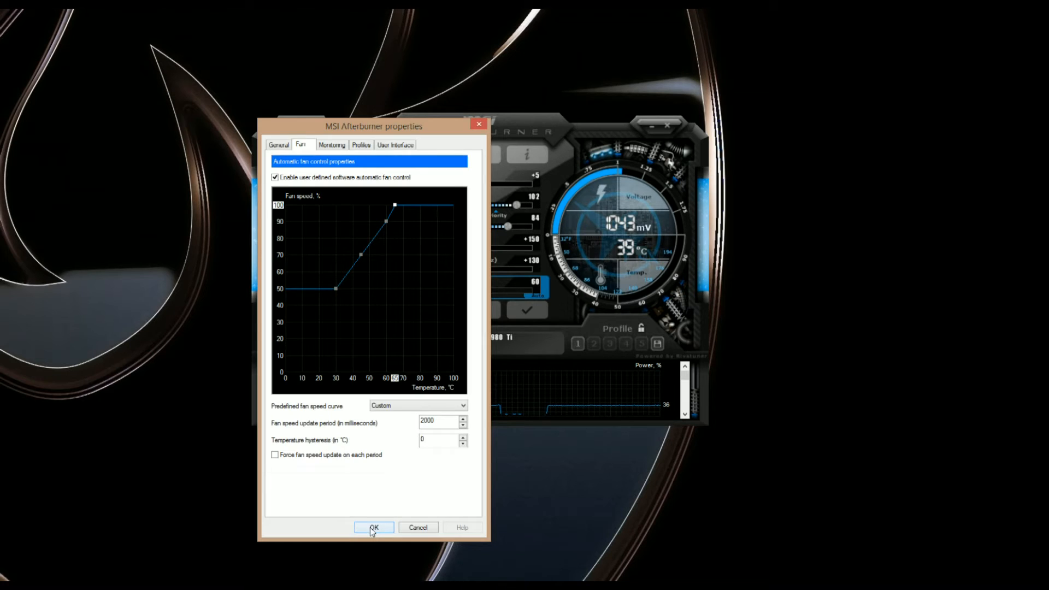
# Step: Confirm the properties with OK, applying the fan curve (fan now 62%)
pyautogui.click(374, 528)
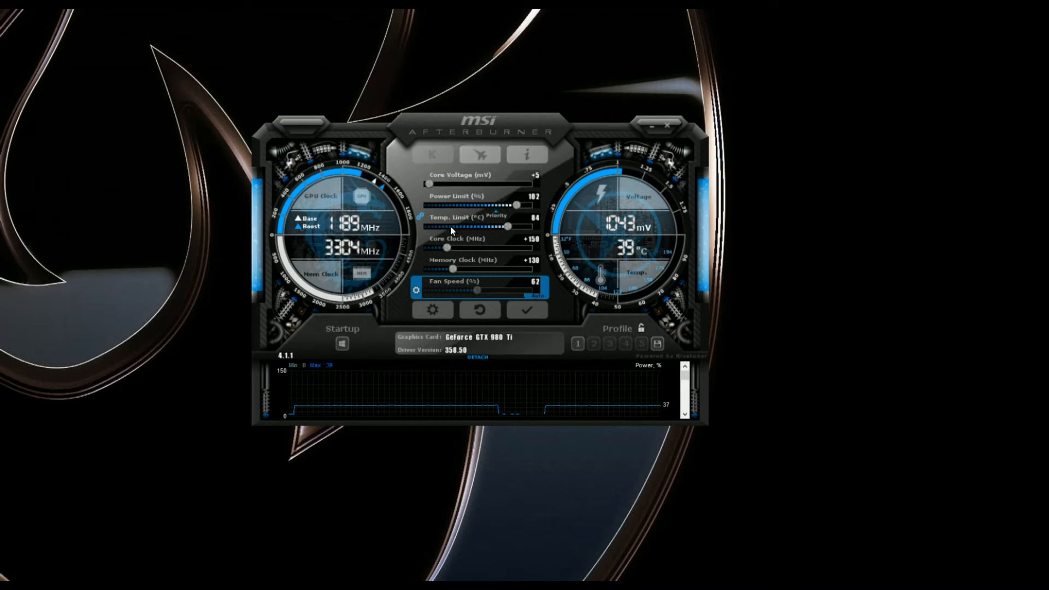
pyautogui.moveTo(202, 147)
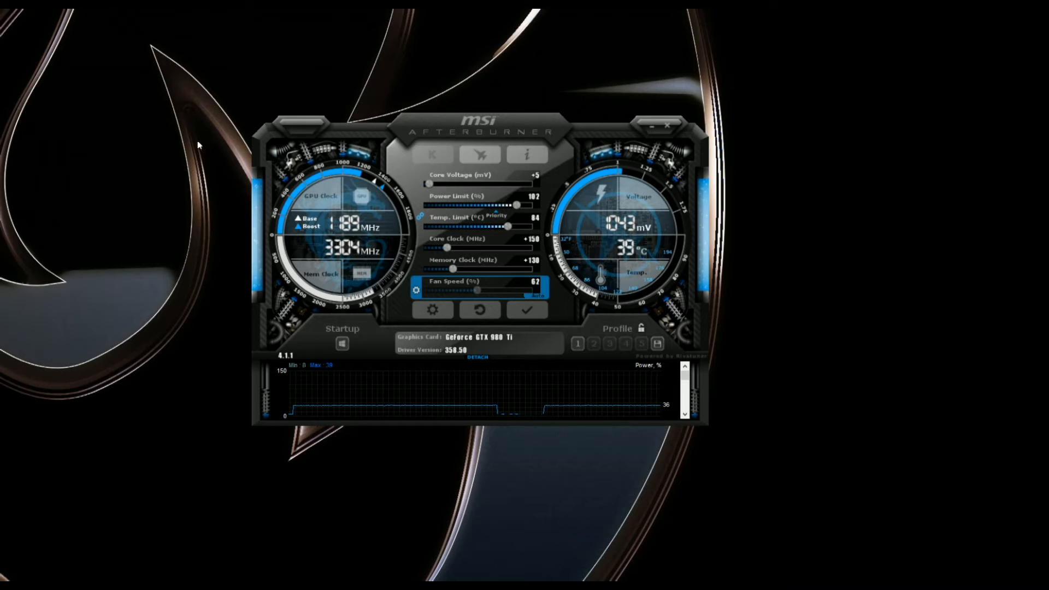
pyautogui.moveTo(234, 356)
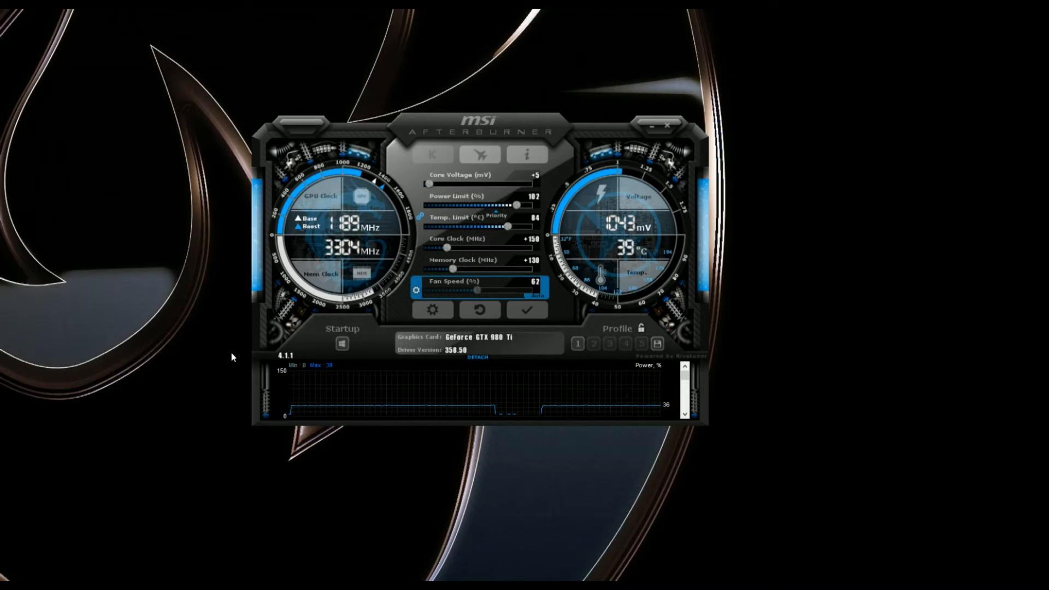
pyautogui.moveTo(636, 310)
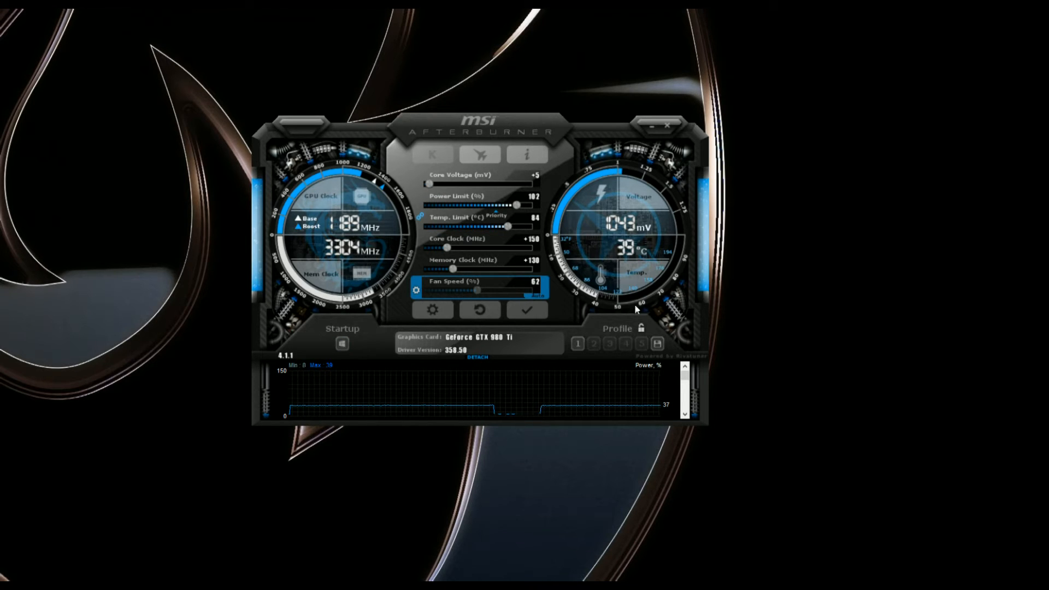
pyautogui.moveTo(568, 250)
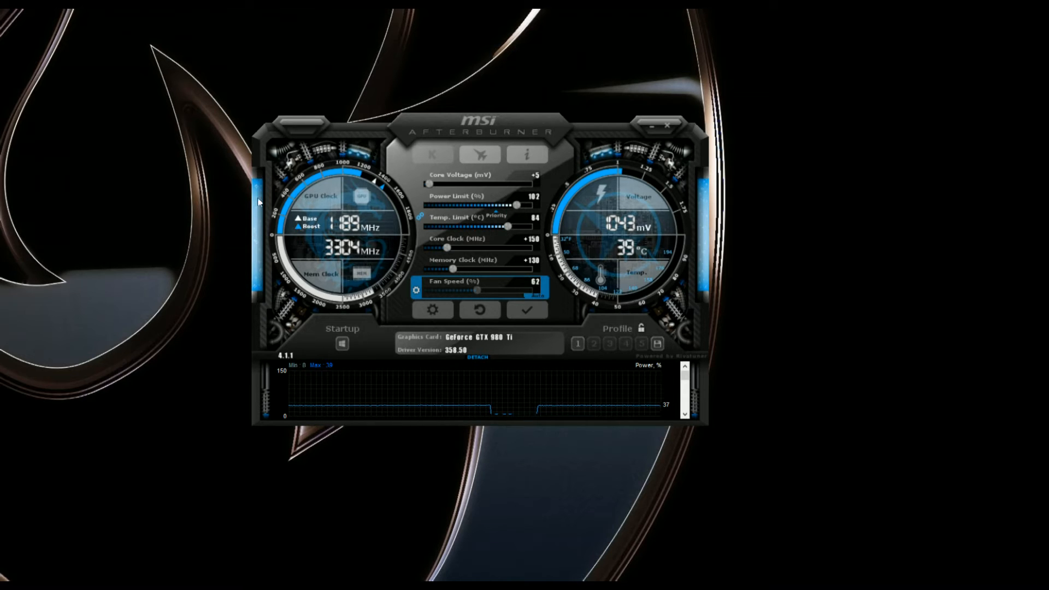
pyautogui.moveTo(748, 86)
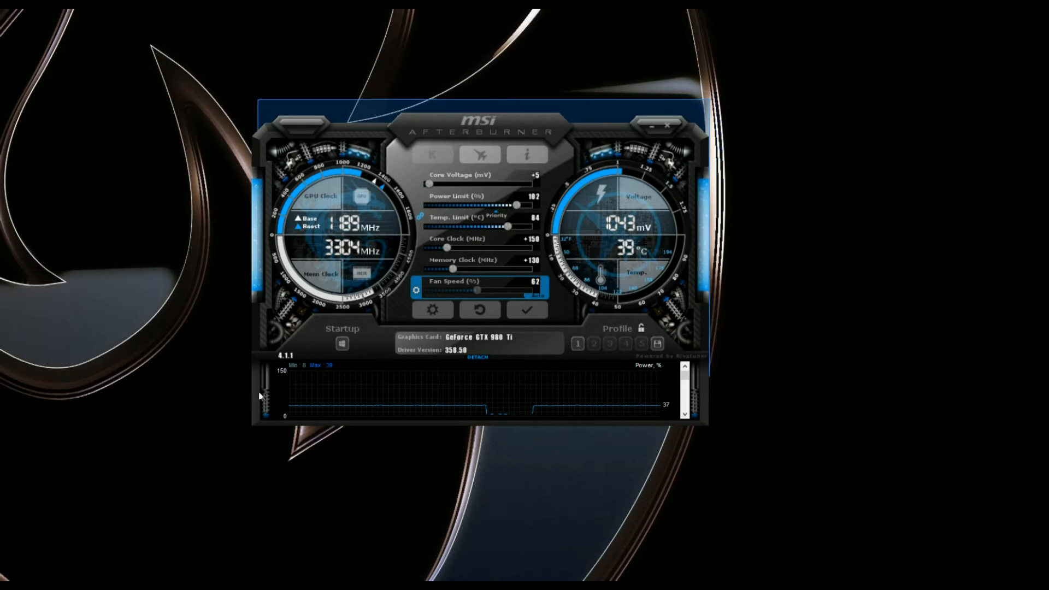
pyautogui.moveTo(250, 476)
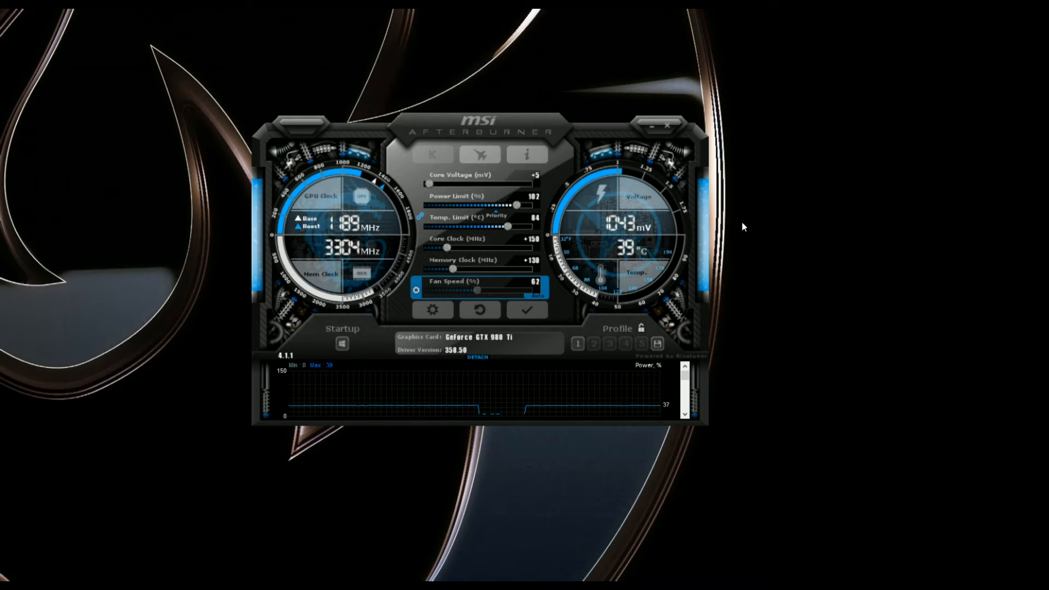
pyautogui.moveTo(722, 99)
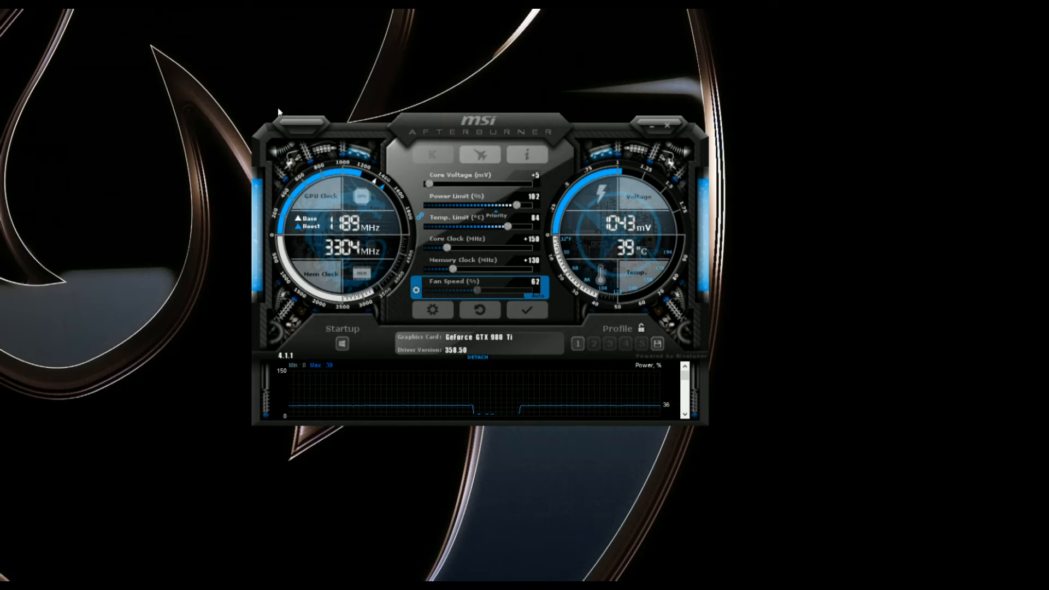
pyautogui.moveTo(209, 398)
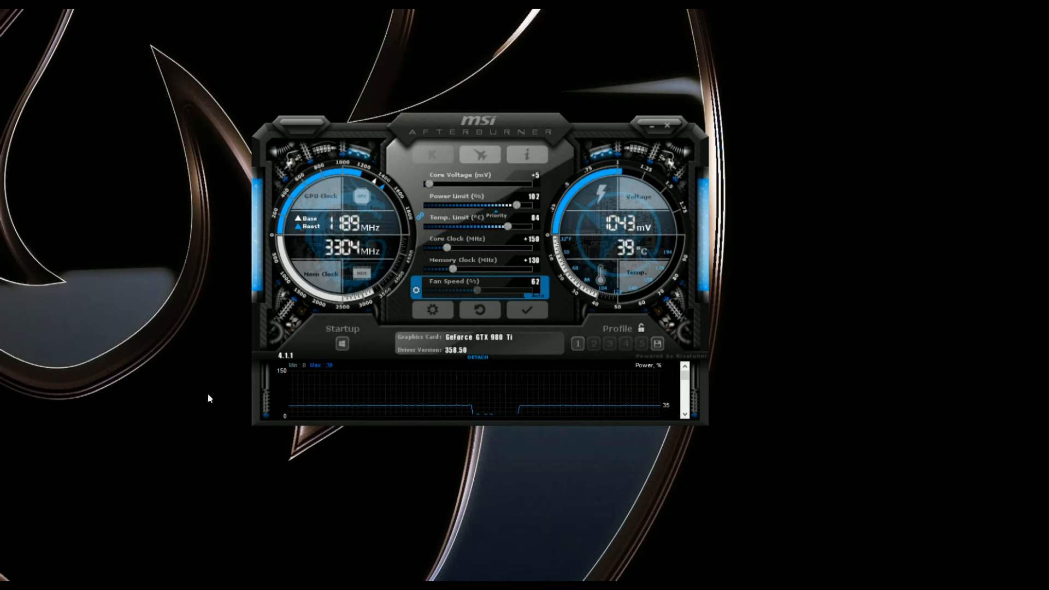
pyautogui.moveTo(580, 483)
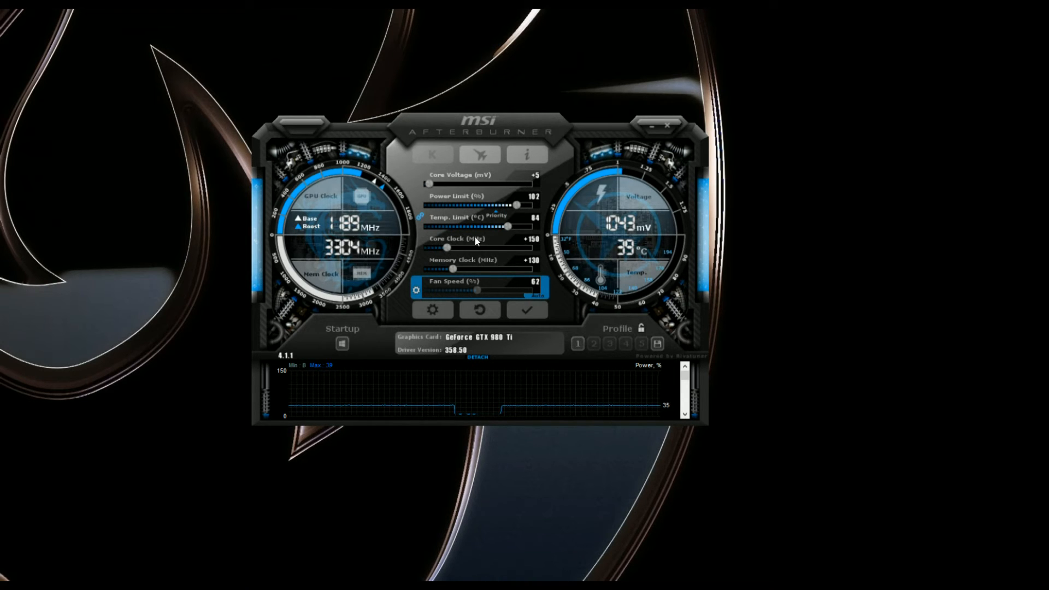
pyautogui.moveTo(481, 280)
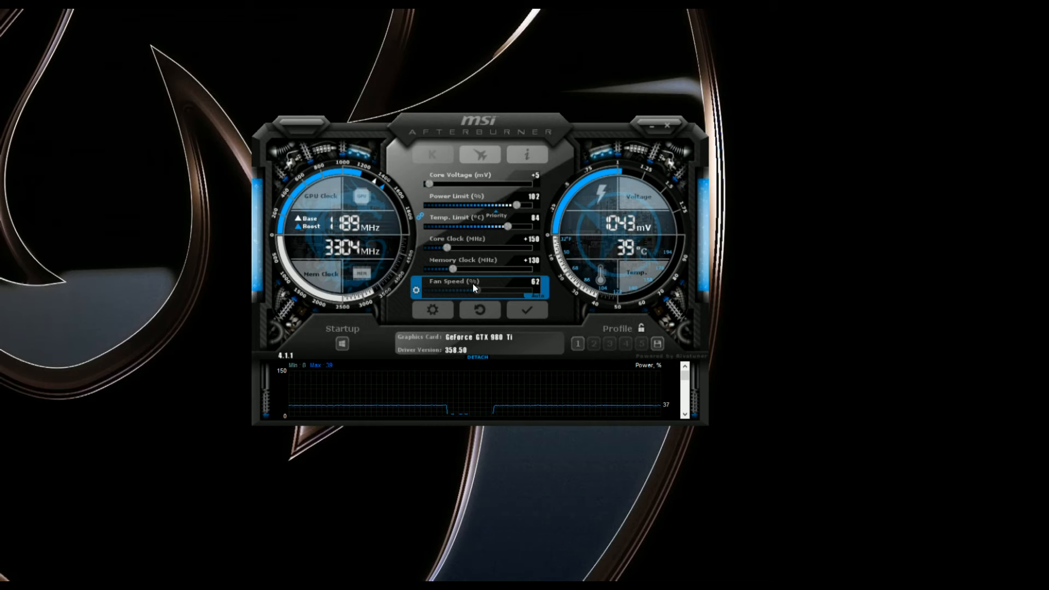
pyautogui.moveTo(479, 304)
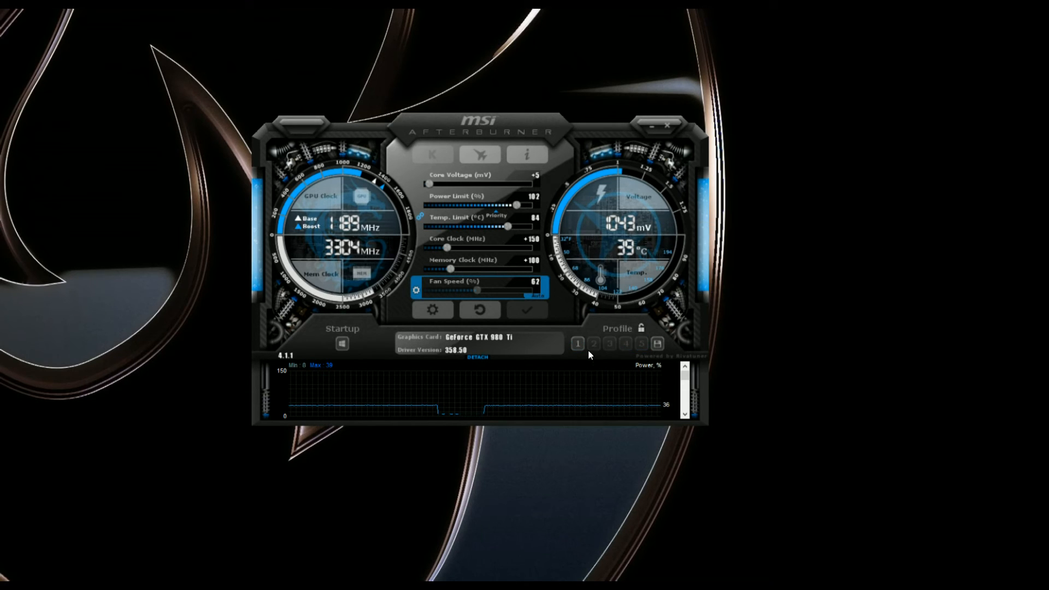
pyautogui.click(577, 343)
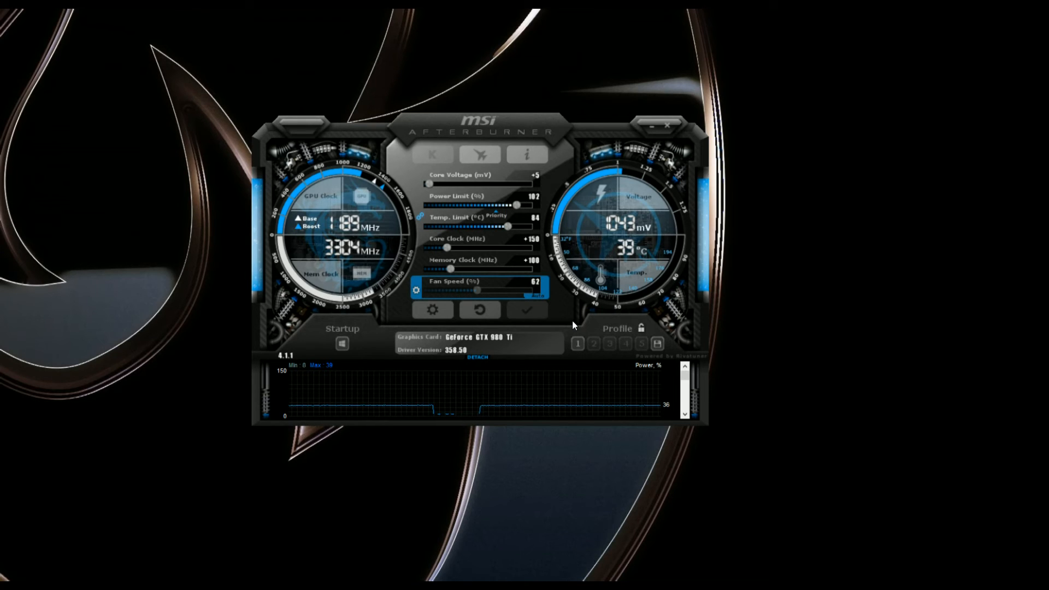
pyautogui.moveTo(623, 257)
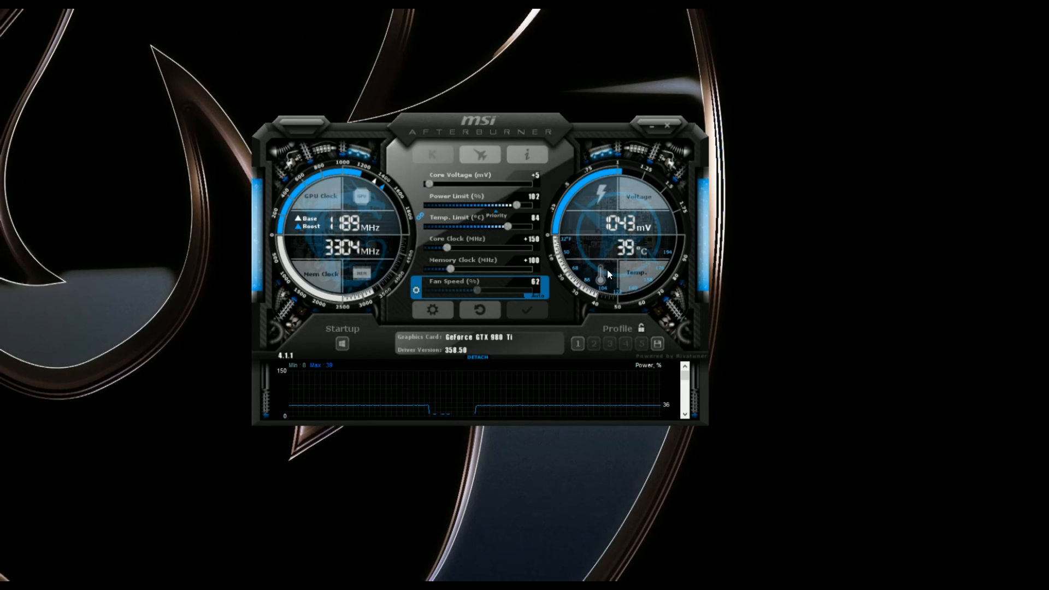
pyautogui.moveTo(385, 191)
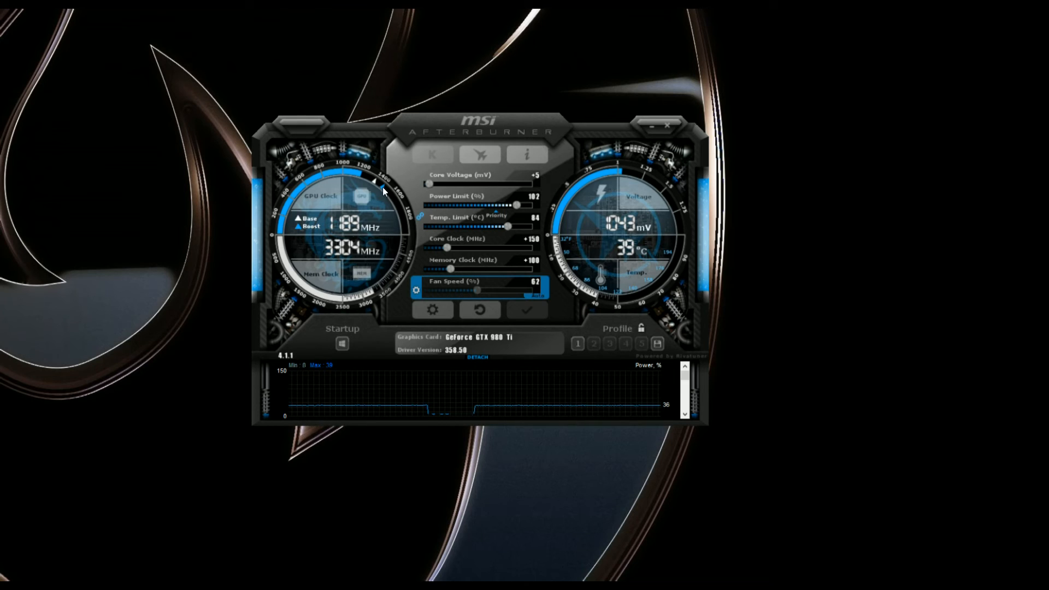
pyautogui.moveTo(437, 256)
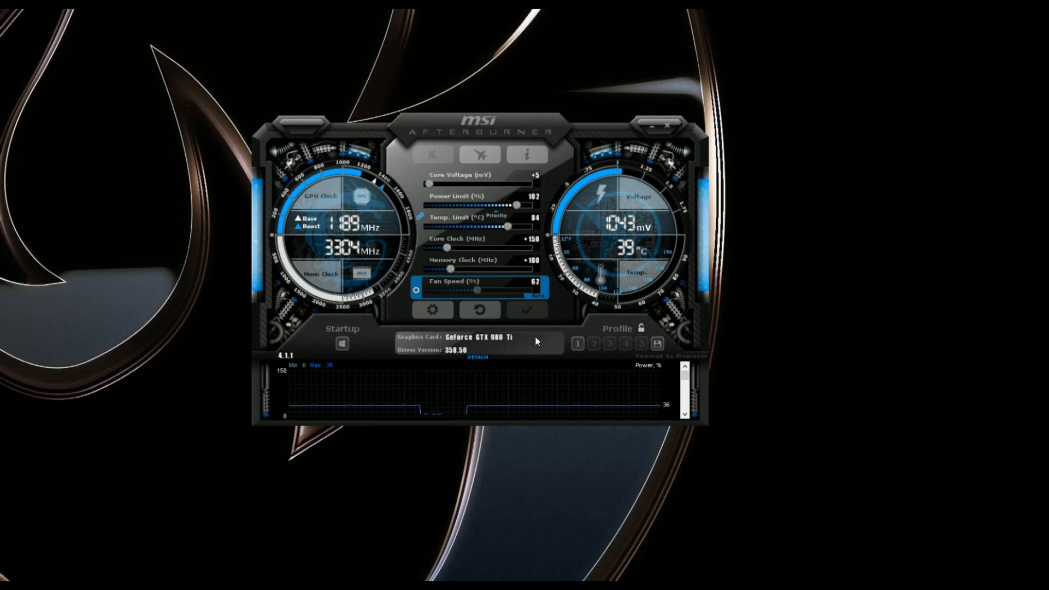
pyautogui.moveTo(508, 337)
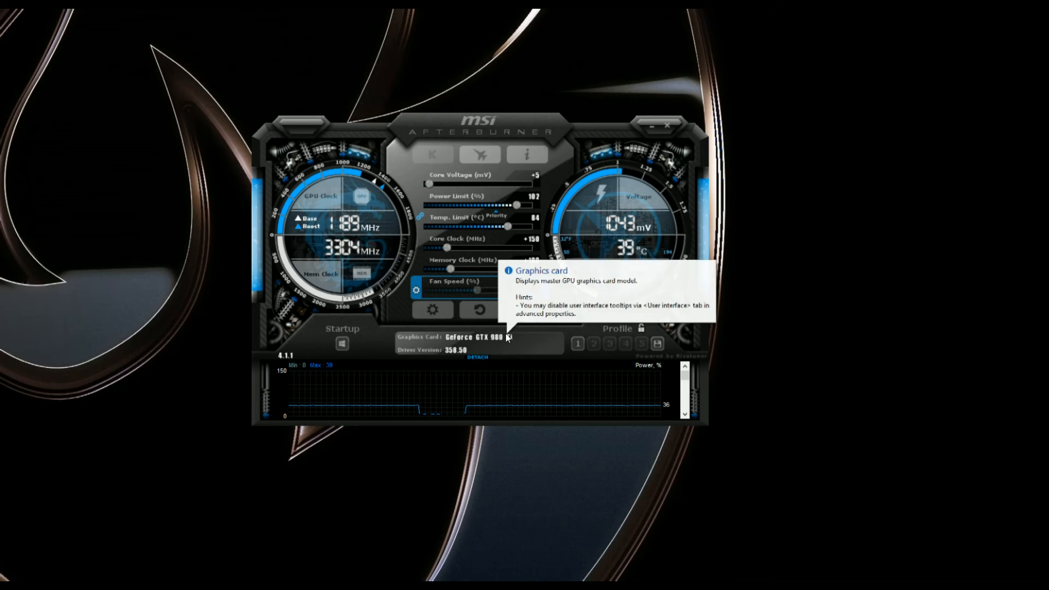